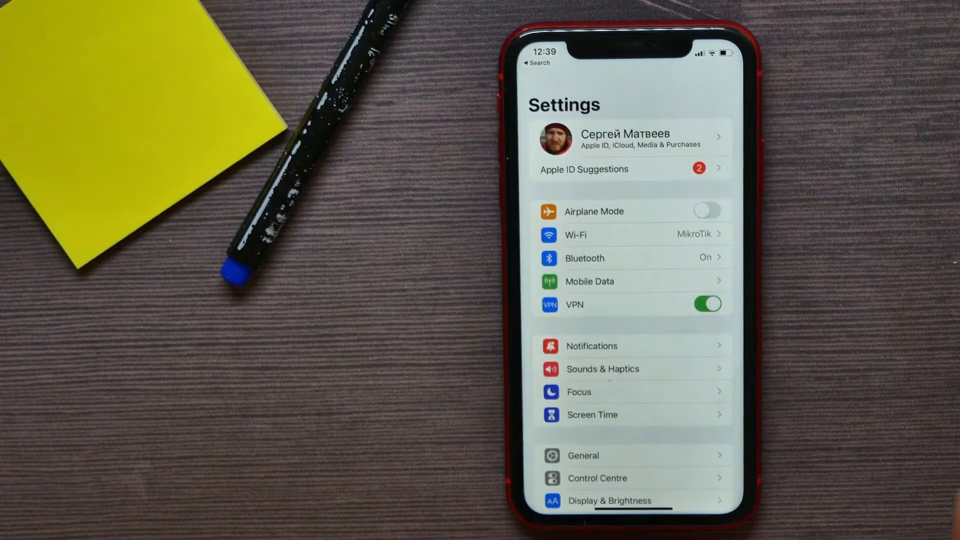
# - Go to General and open the Transfer or Reset iPhone page
pyautogui.click(583, 455)
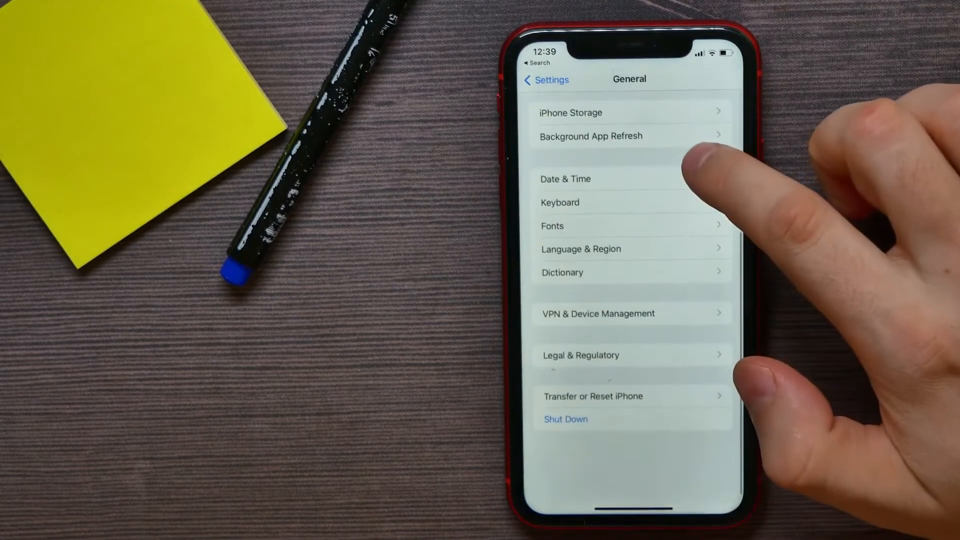
pyautogui.scroll(-3)
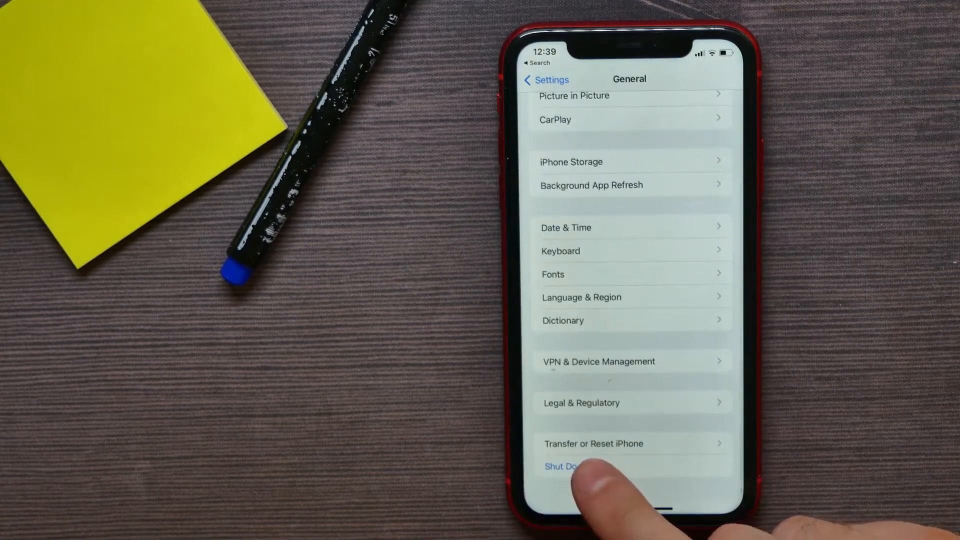
pyautogui.click(592, 444)
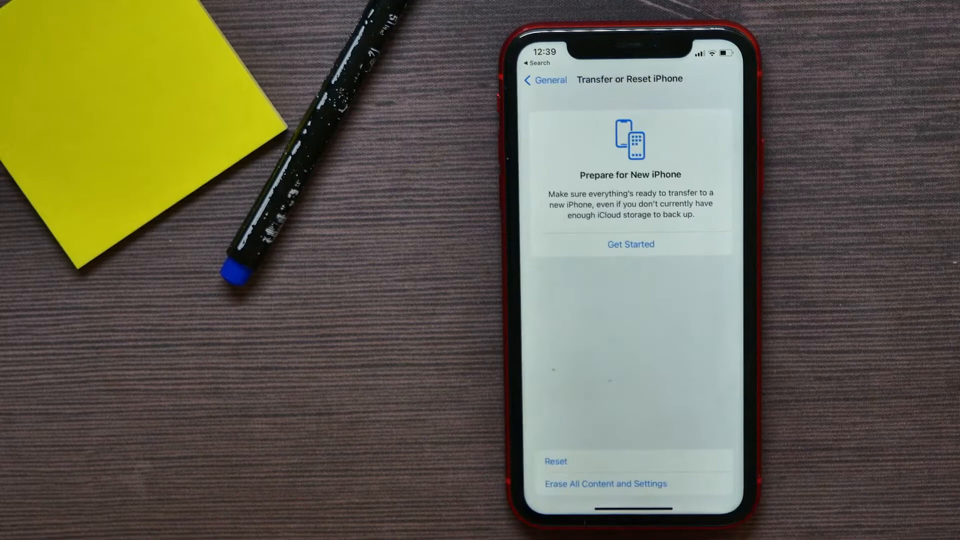
# - Choose Reset, then Reset Home Screen Layout to bring up its confirmation
pyautogui.click(556, 461)
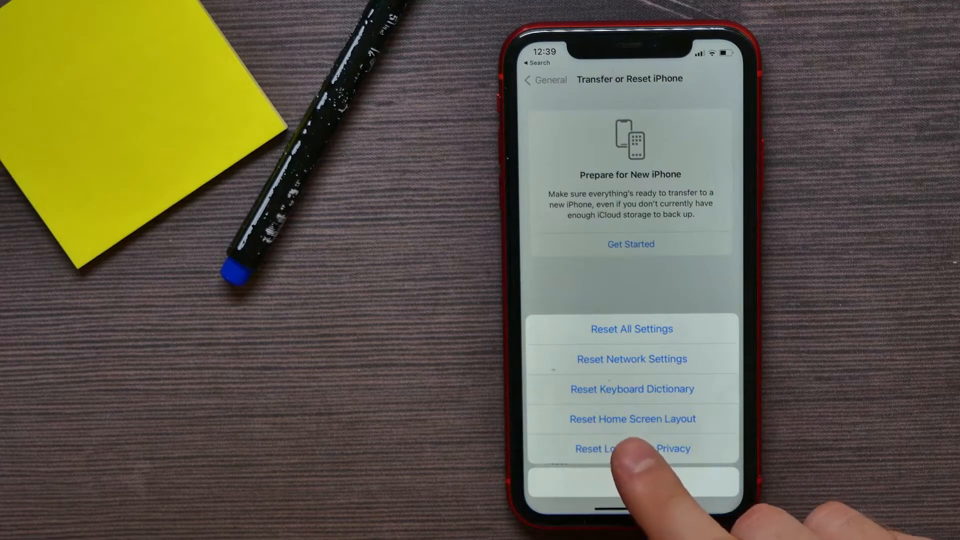
pyautogui.click(632, 419)
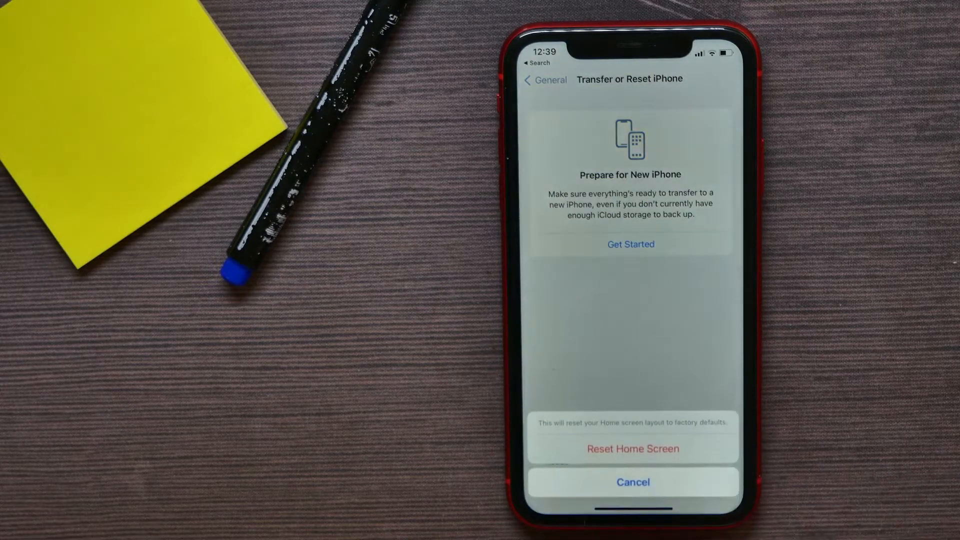